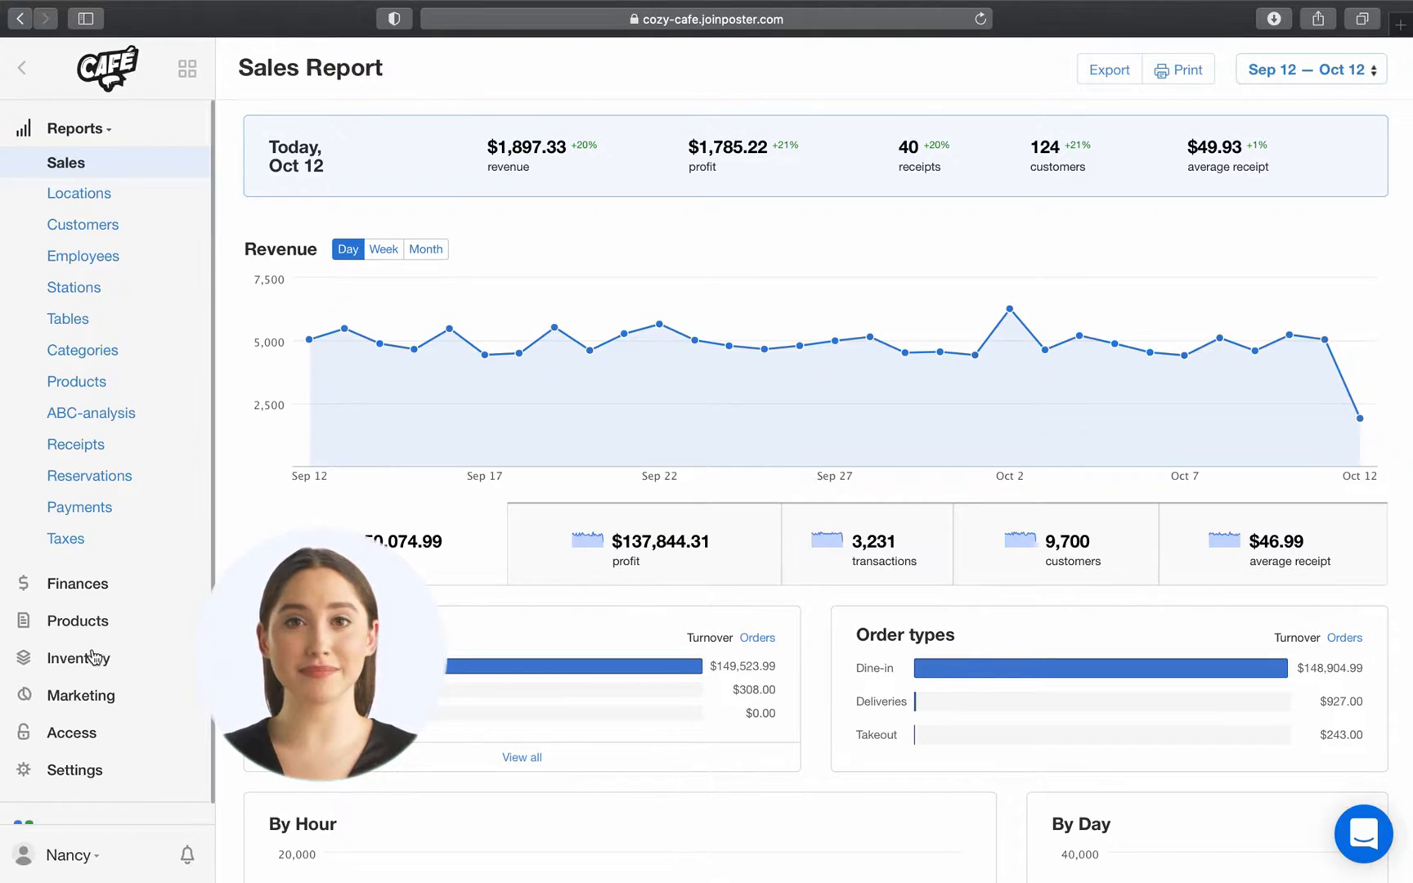
# Show the Inventory checks list from the Inventory sidebar section
pyautogui.click(84, 657)
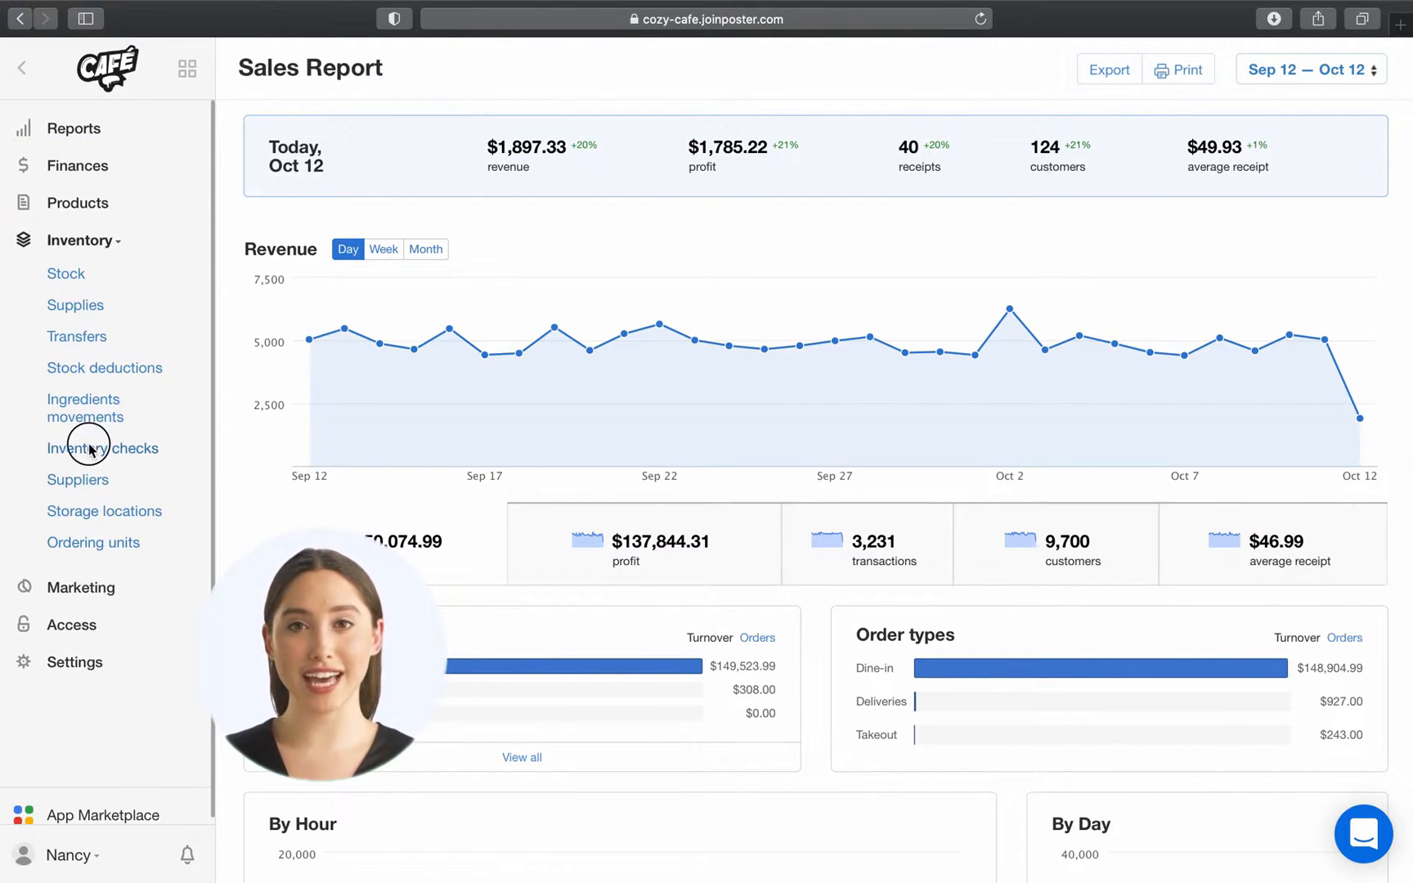
pyautogui.click(103, 449)
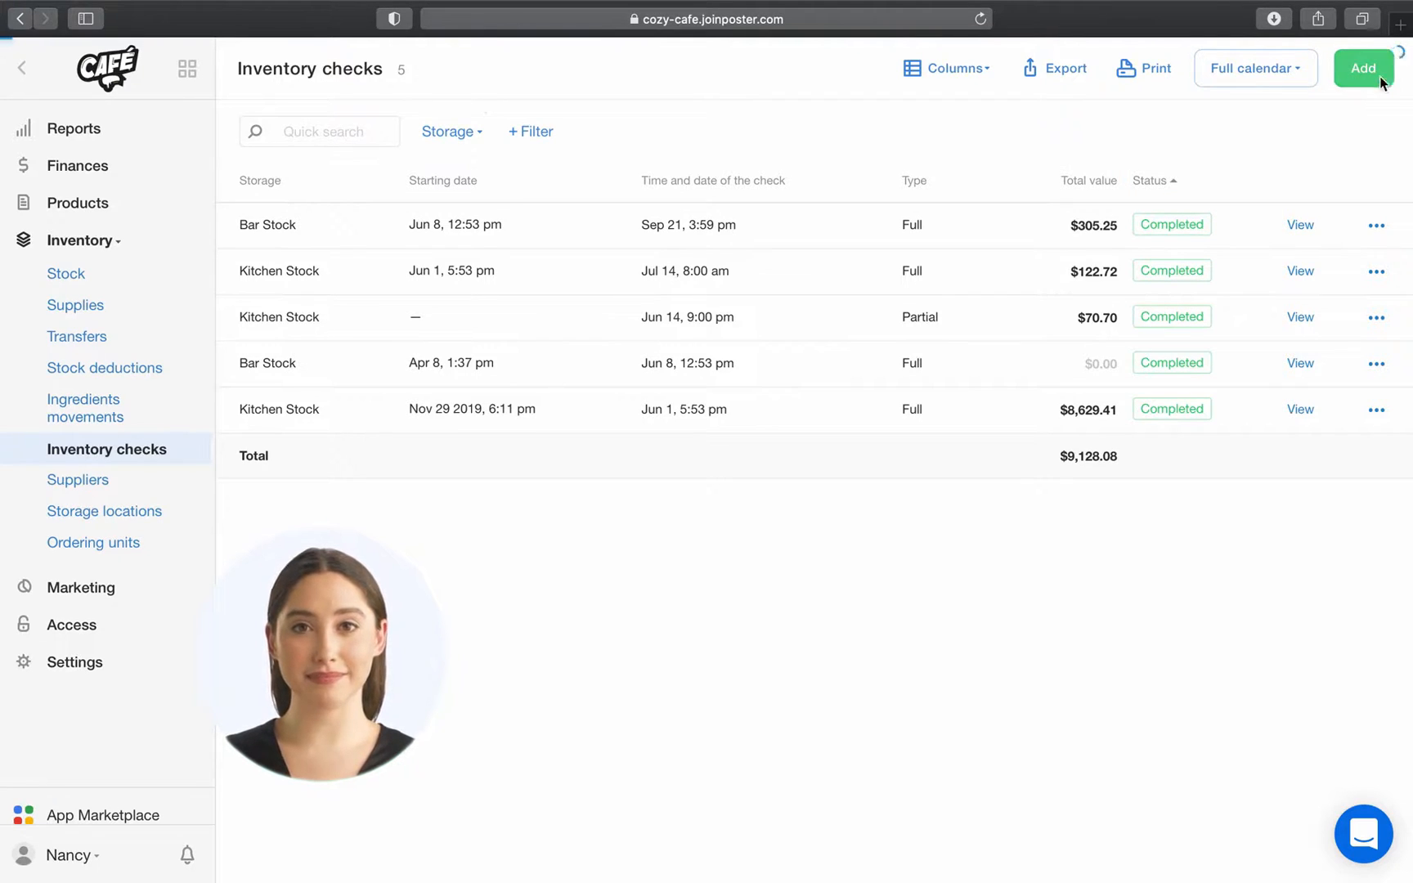
# Add a retrospective full Bar Stock check dated October 8 at 5:00 pm and save it
pyautogui.click(1364, 67)
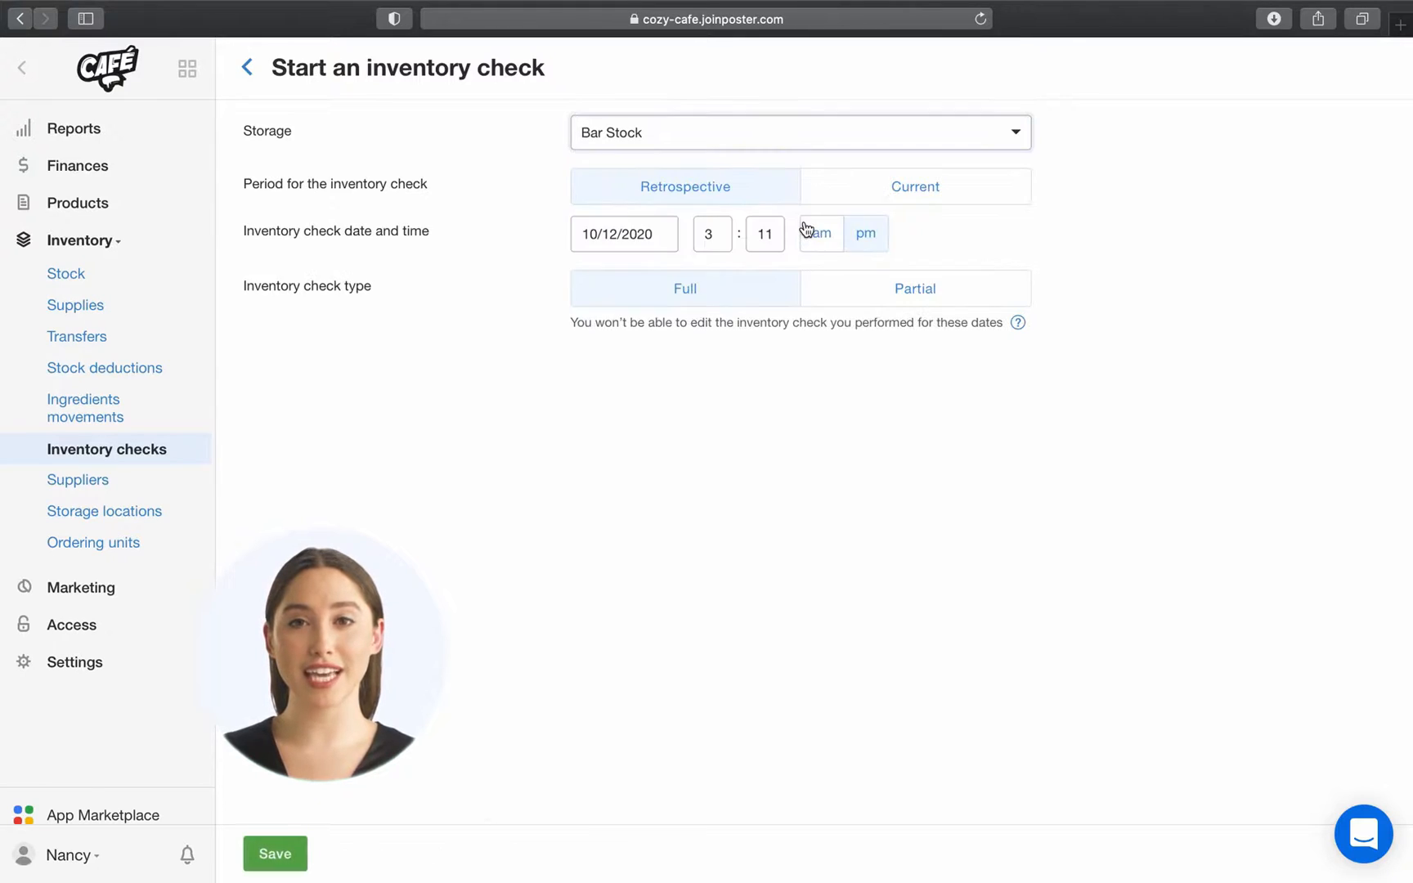
pyautogui.moveTo(826, 199)
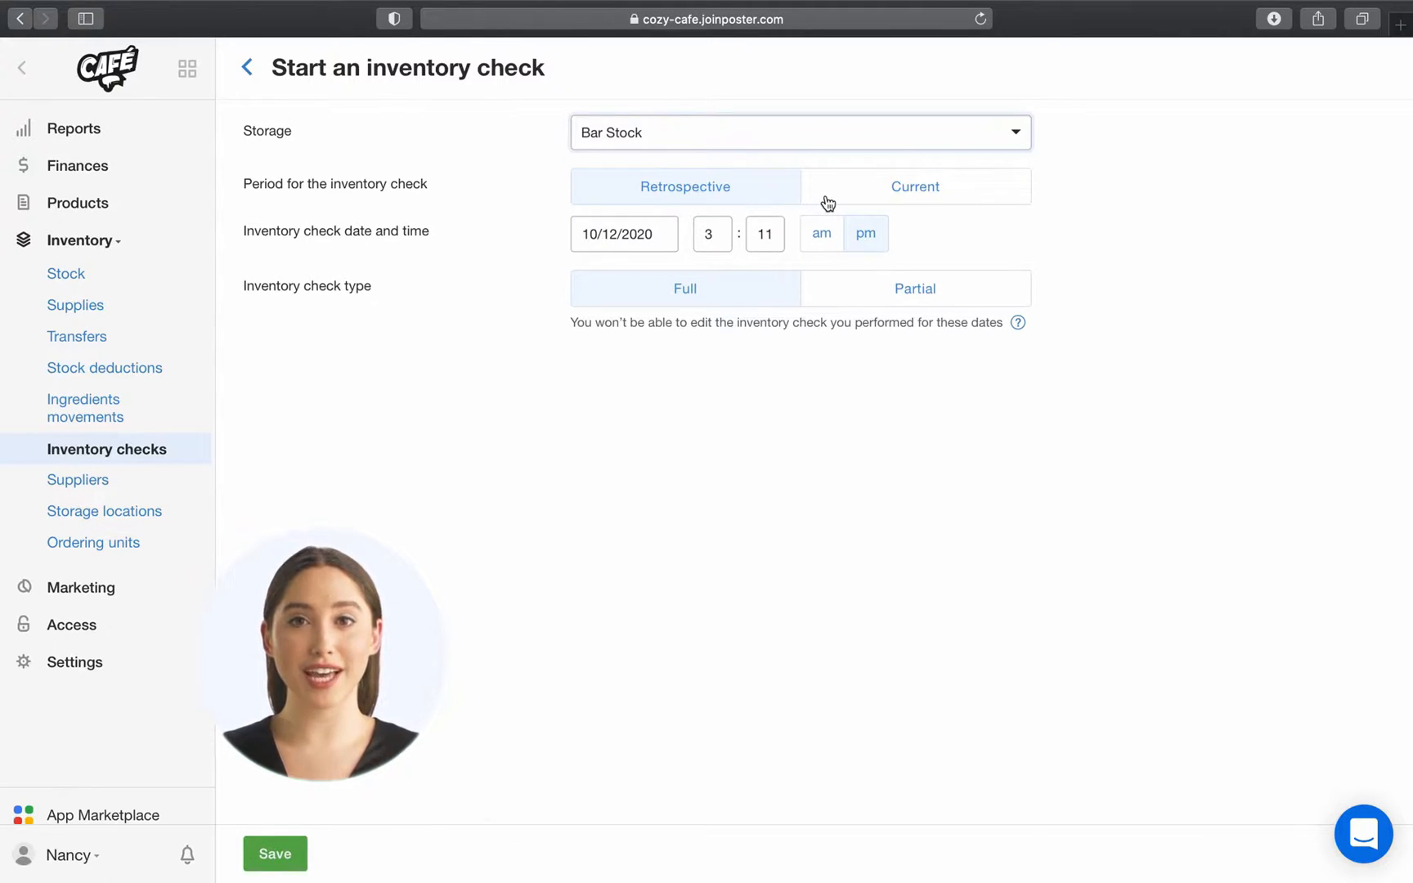
pyautogui.click(914, 187)
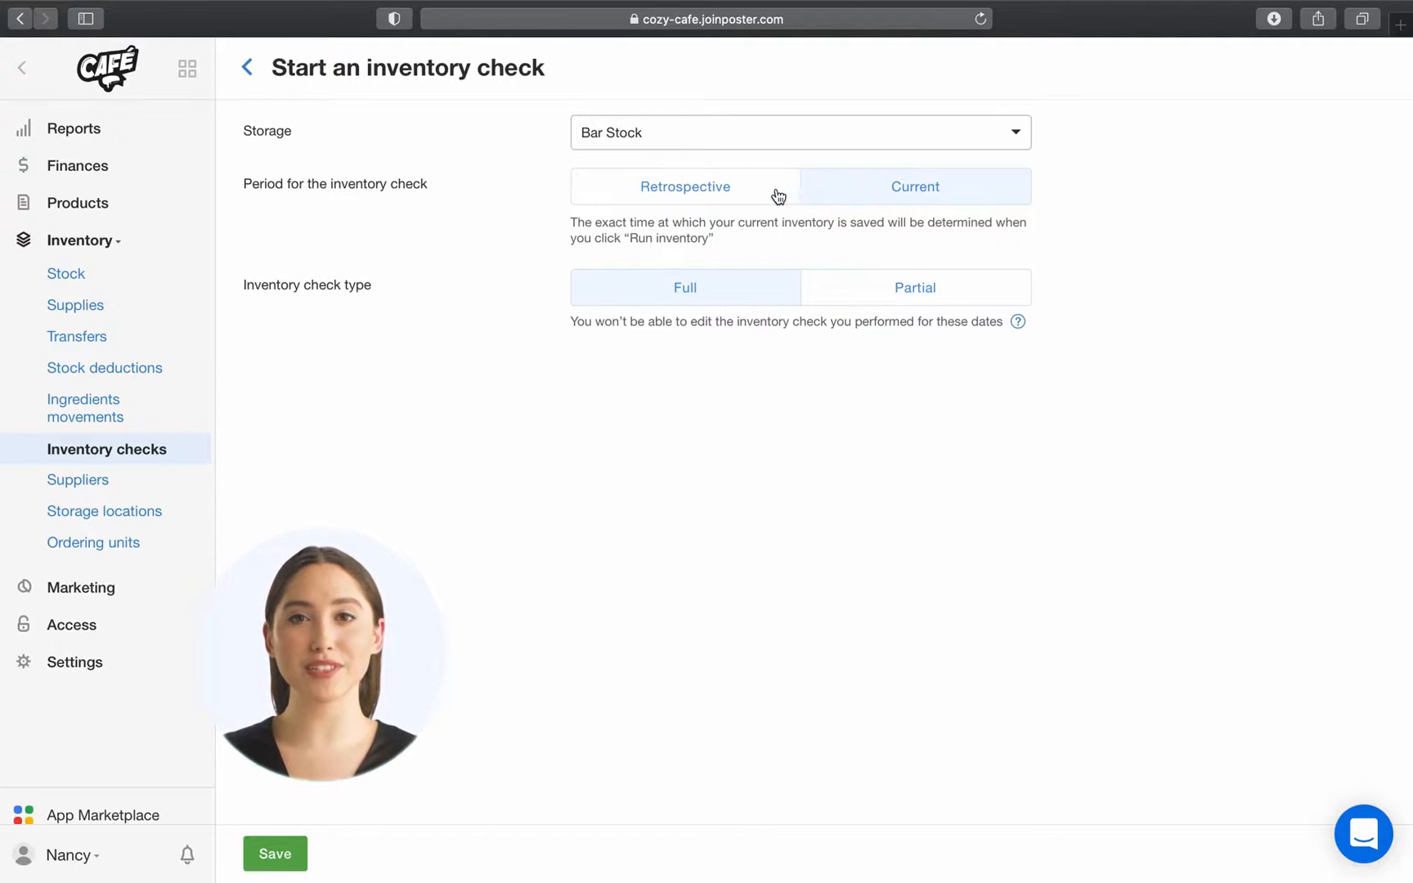
pyautogui.moveTo(746, 193)
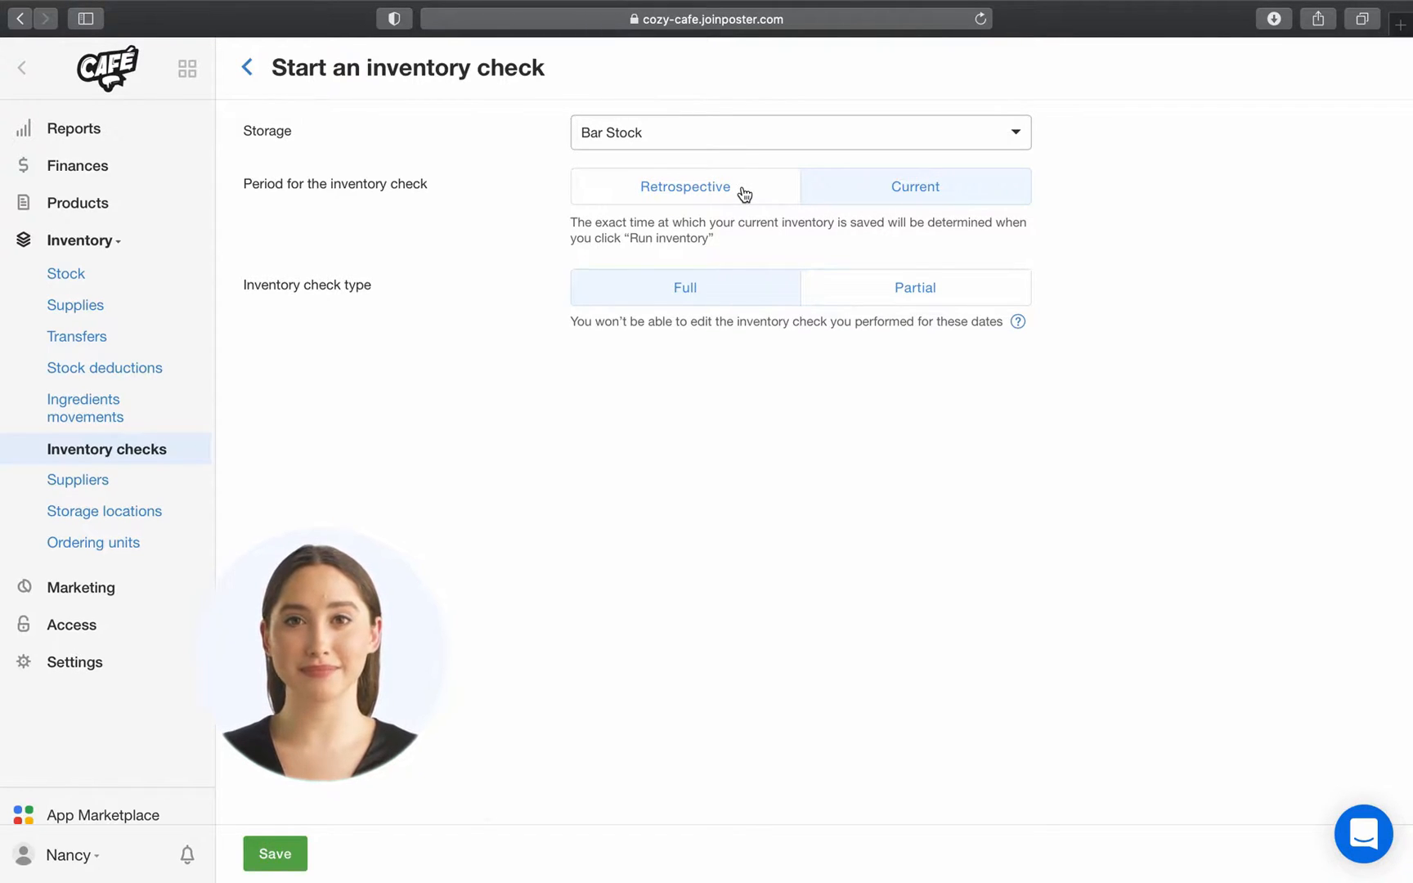
pyautogui.click(684, 186)
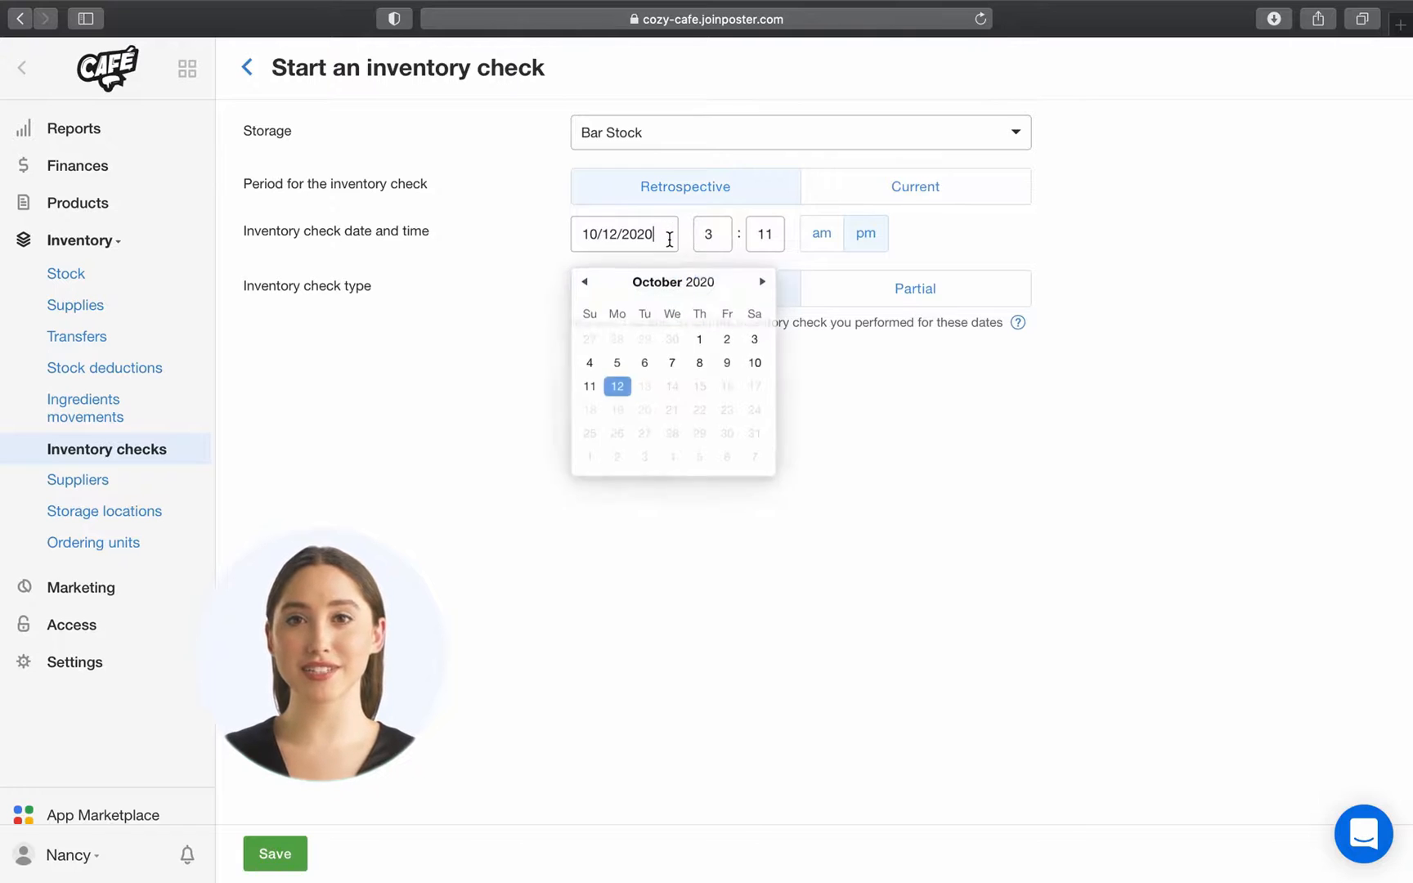
pyautogui.click(699, 363)
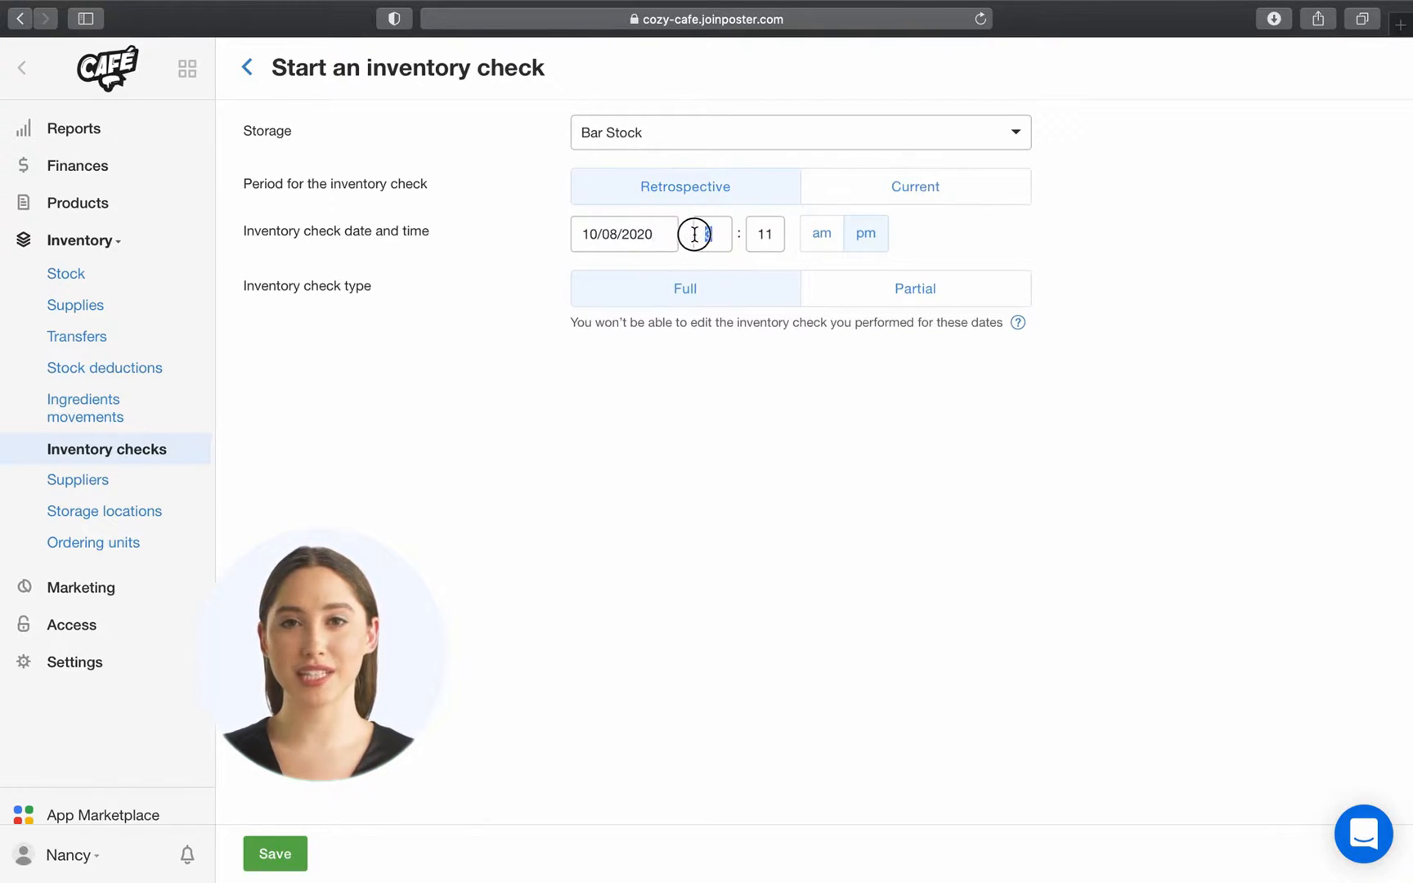
pyautogui.write('5')
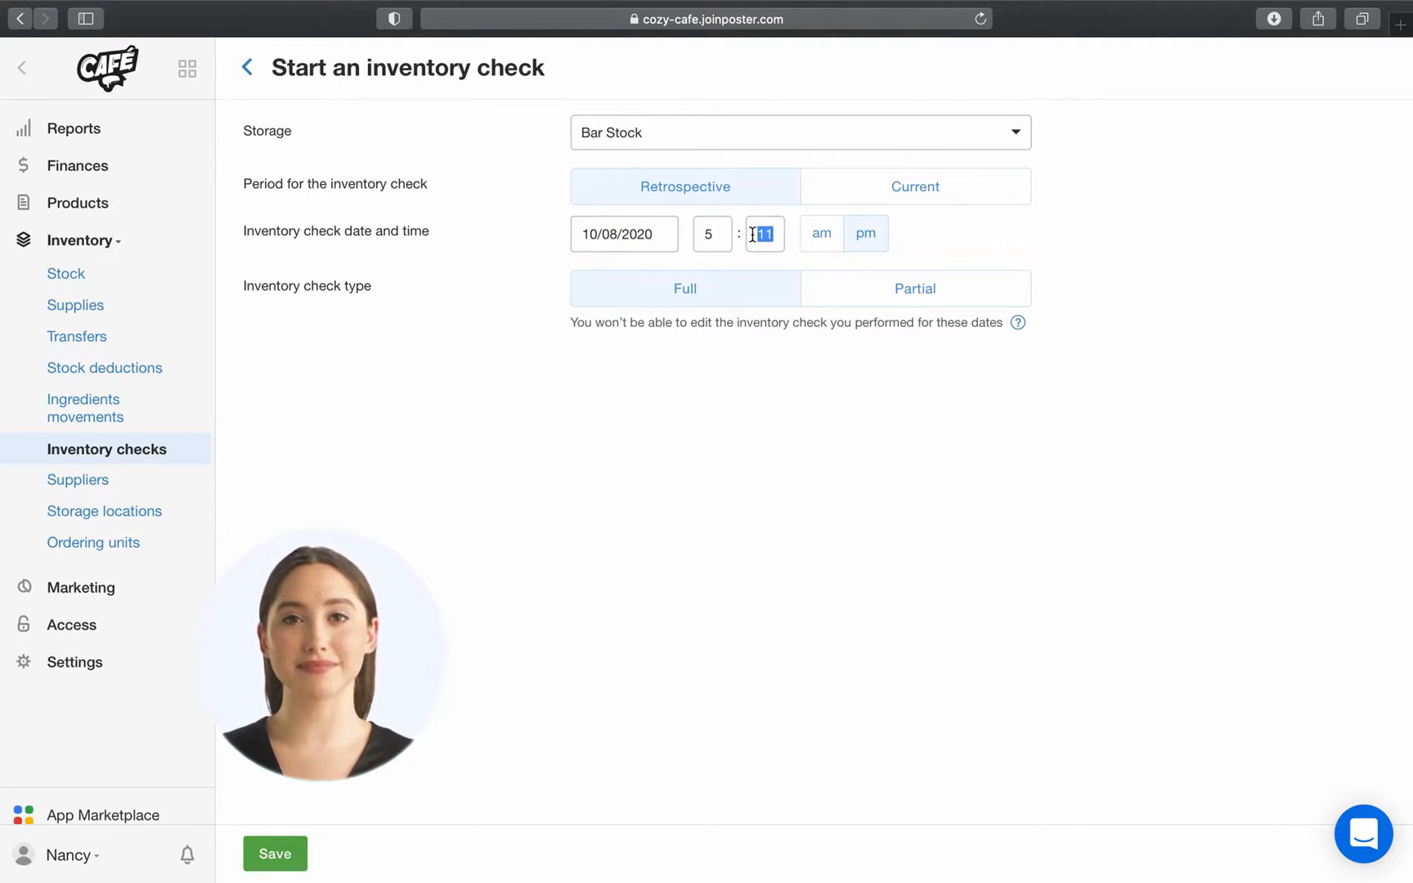
pyautogui.write('00')
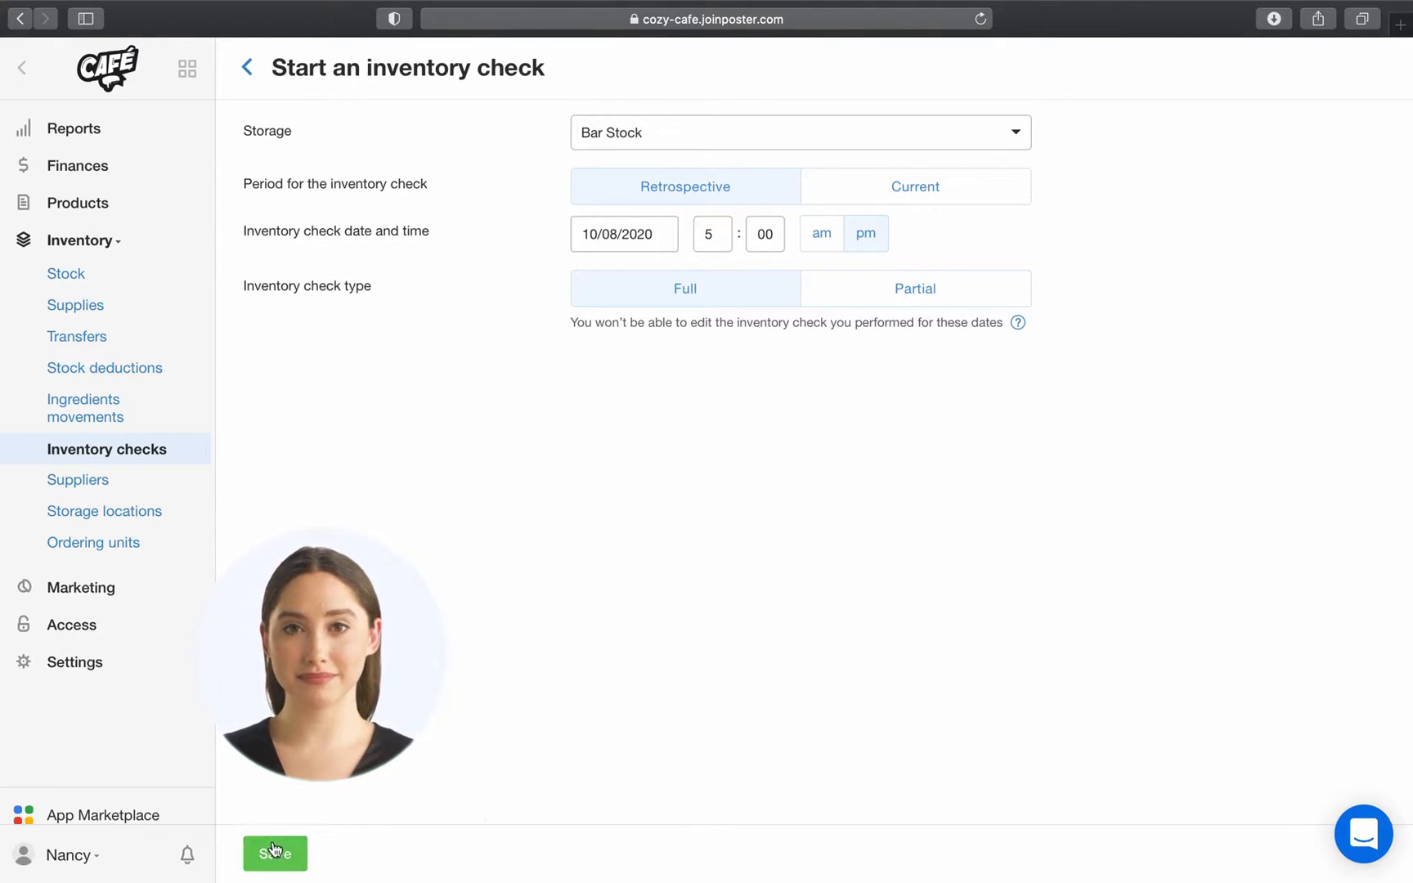
pyautogui.click(275, 854)
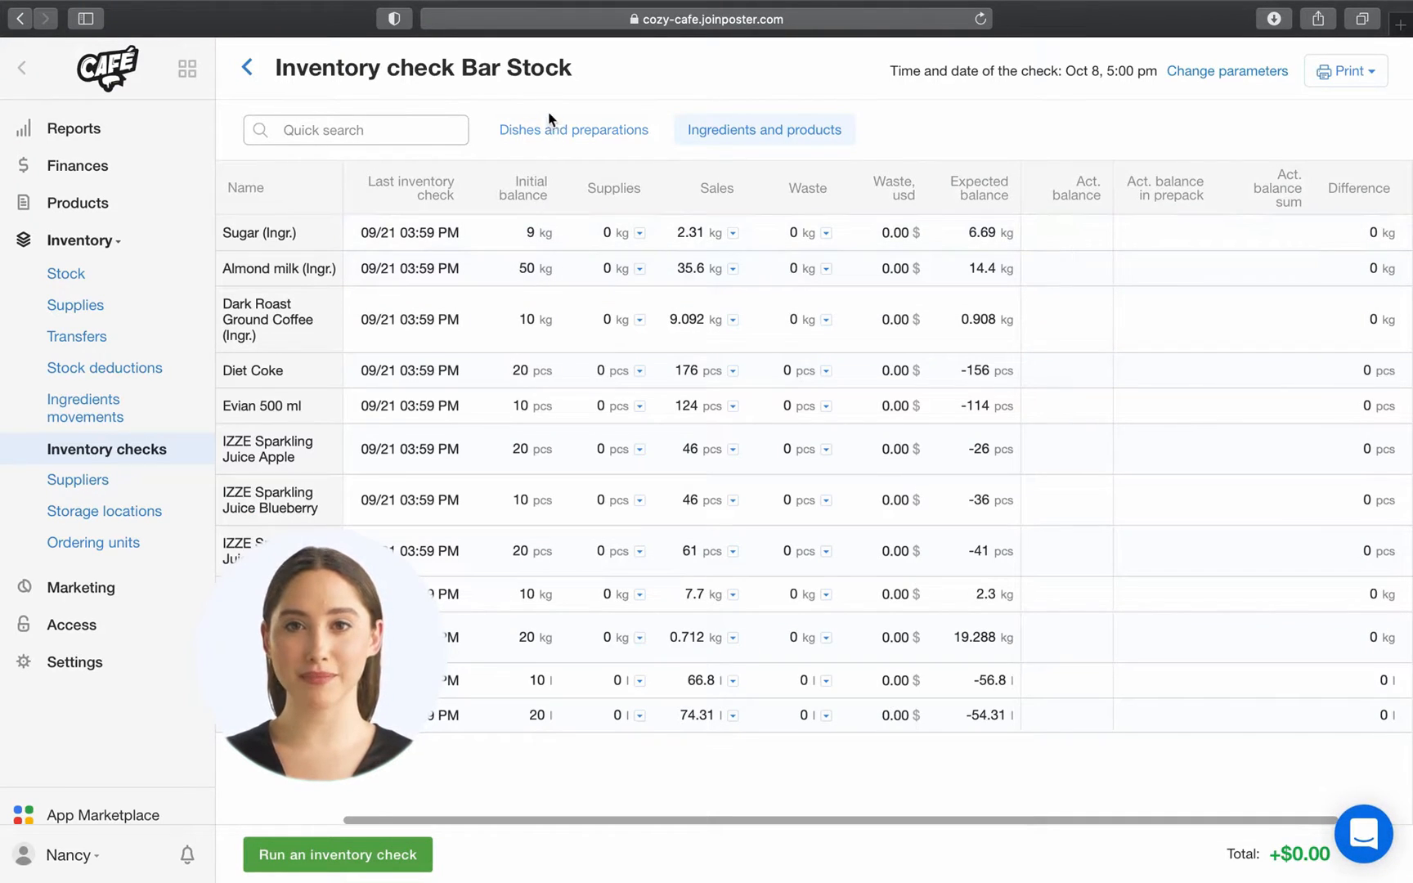
# Enter actual balances for dishes and preparations, Diabla 1 and another dish 3
pyautogui.click(573, 130)
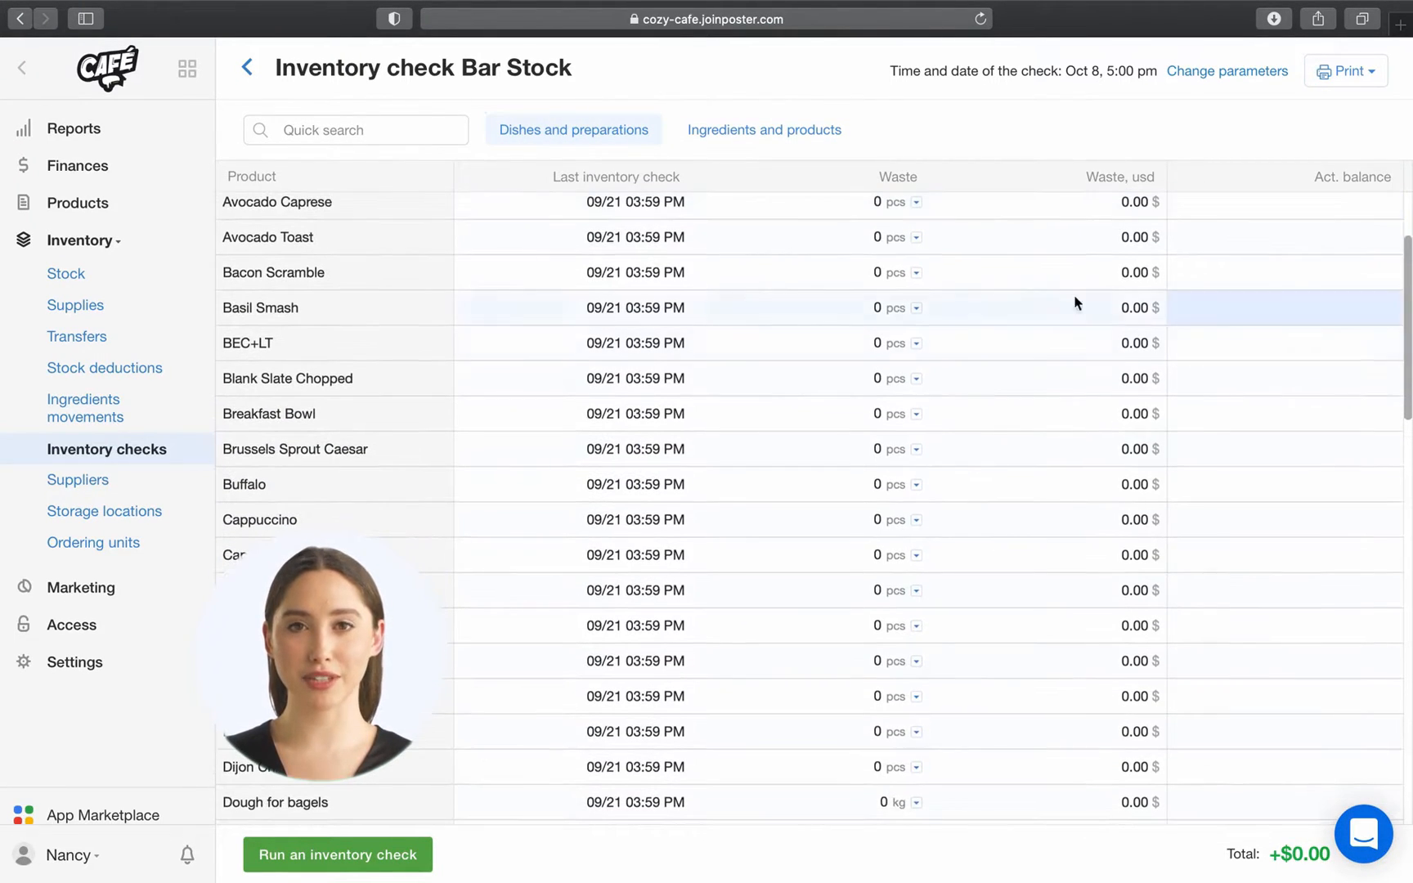
pyautogui.scroll(-3)
pyautogui.write('1')
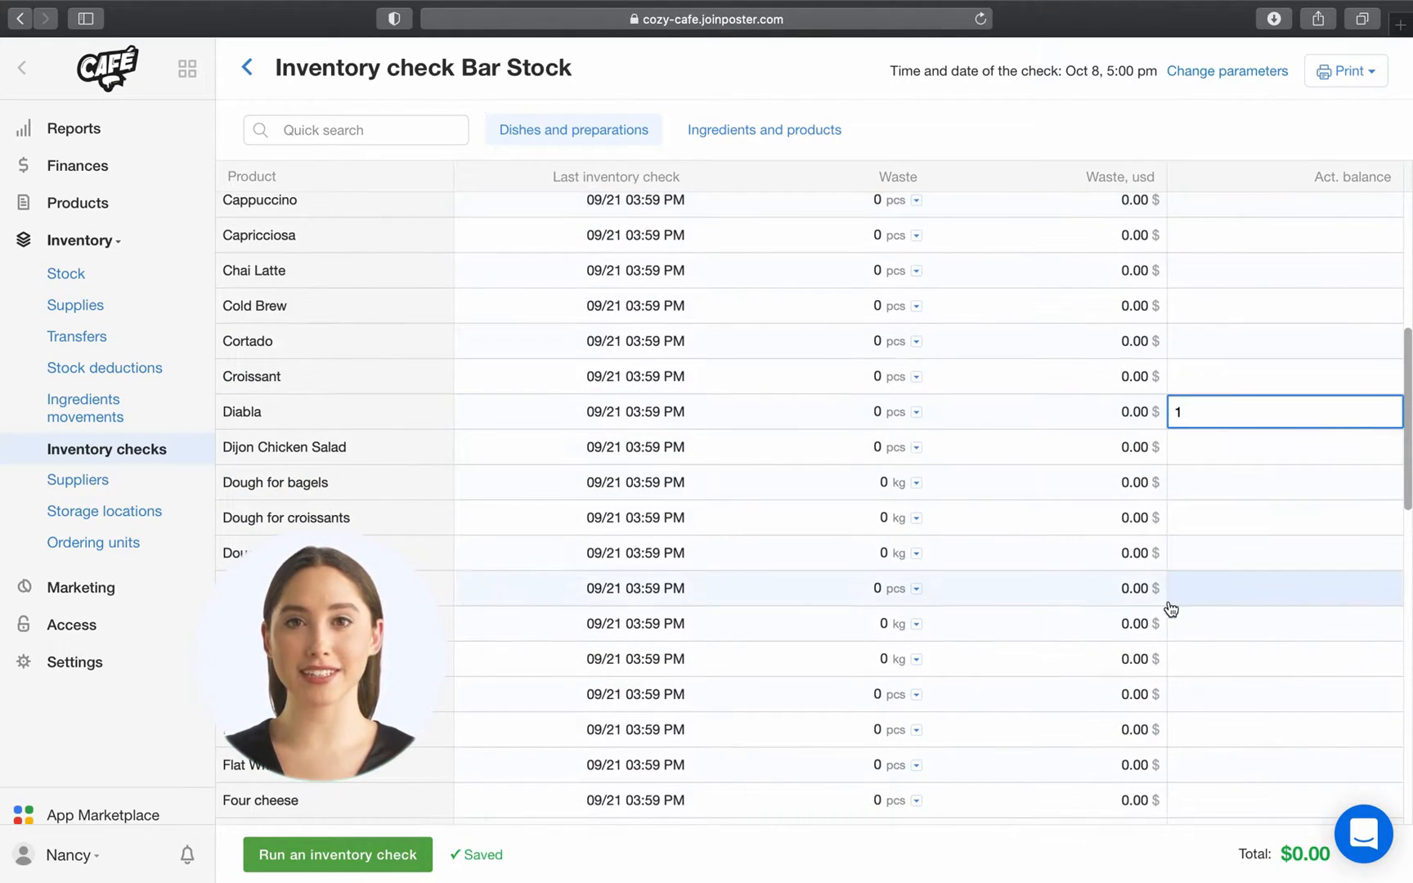
pyautogui.scroll(-3)
pyautogui.write('3')
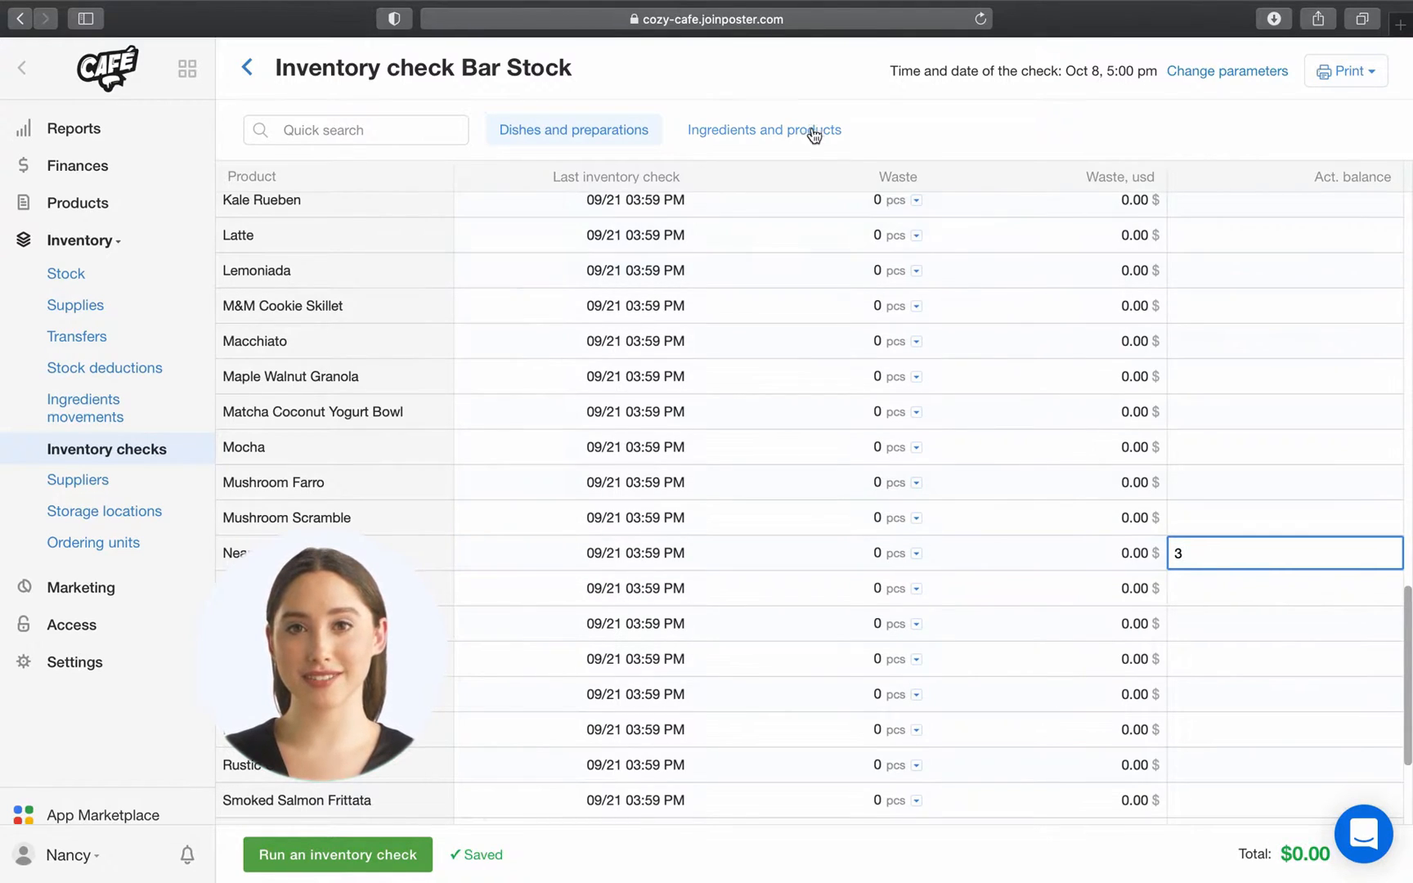
# Fill ingredient actual balances totalling $132.75 and request to run the check
pyautogui.click(764, 129)
pyautogui.write('10')
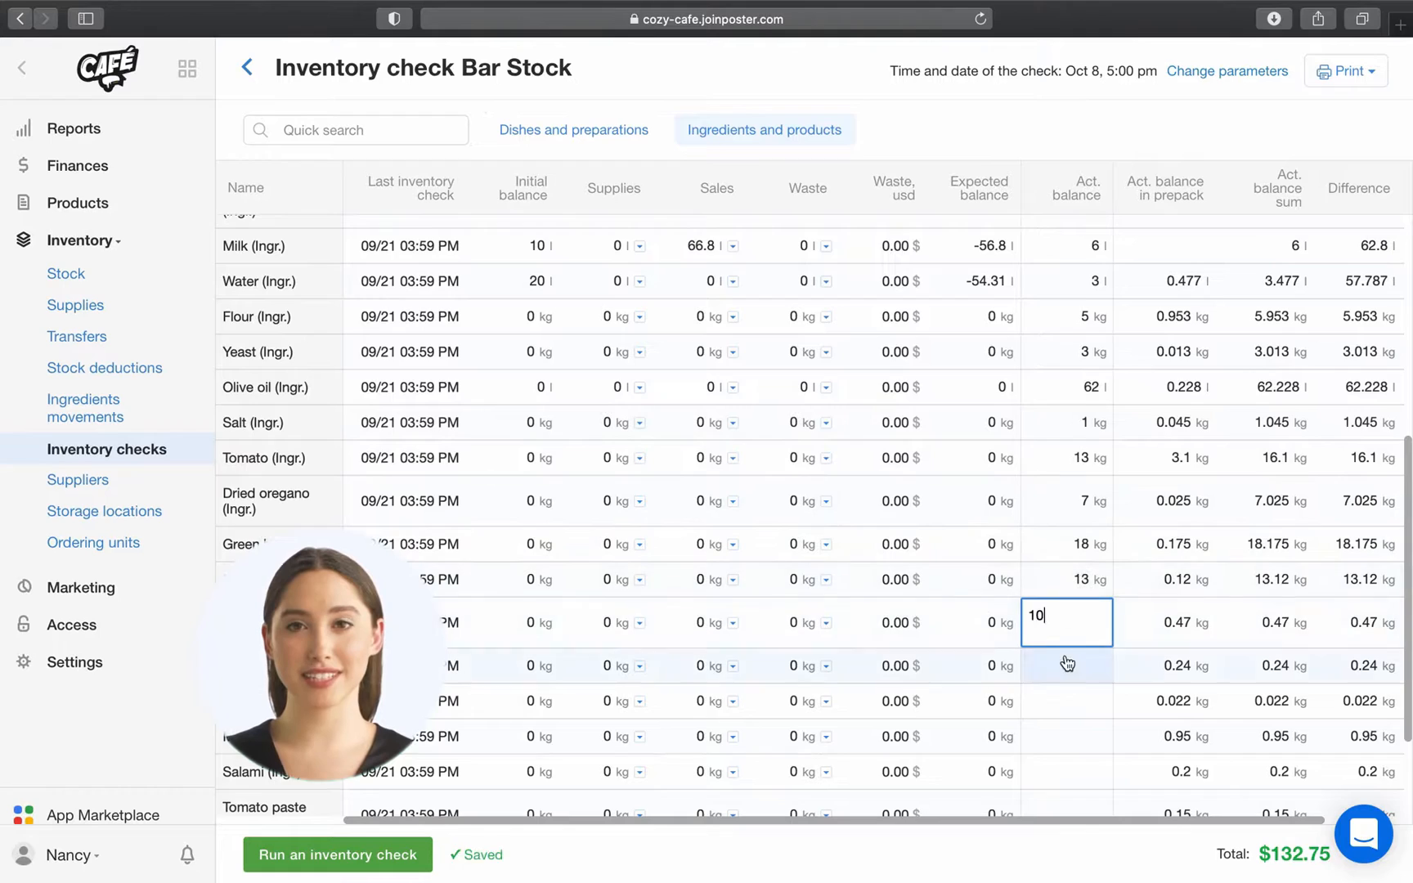
pyautogui.scroll(-3)
pyautogui.write('11')
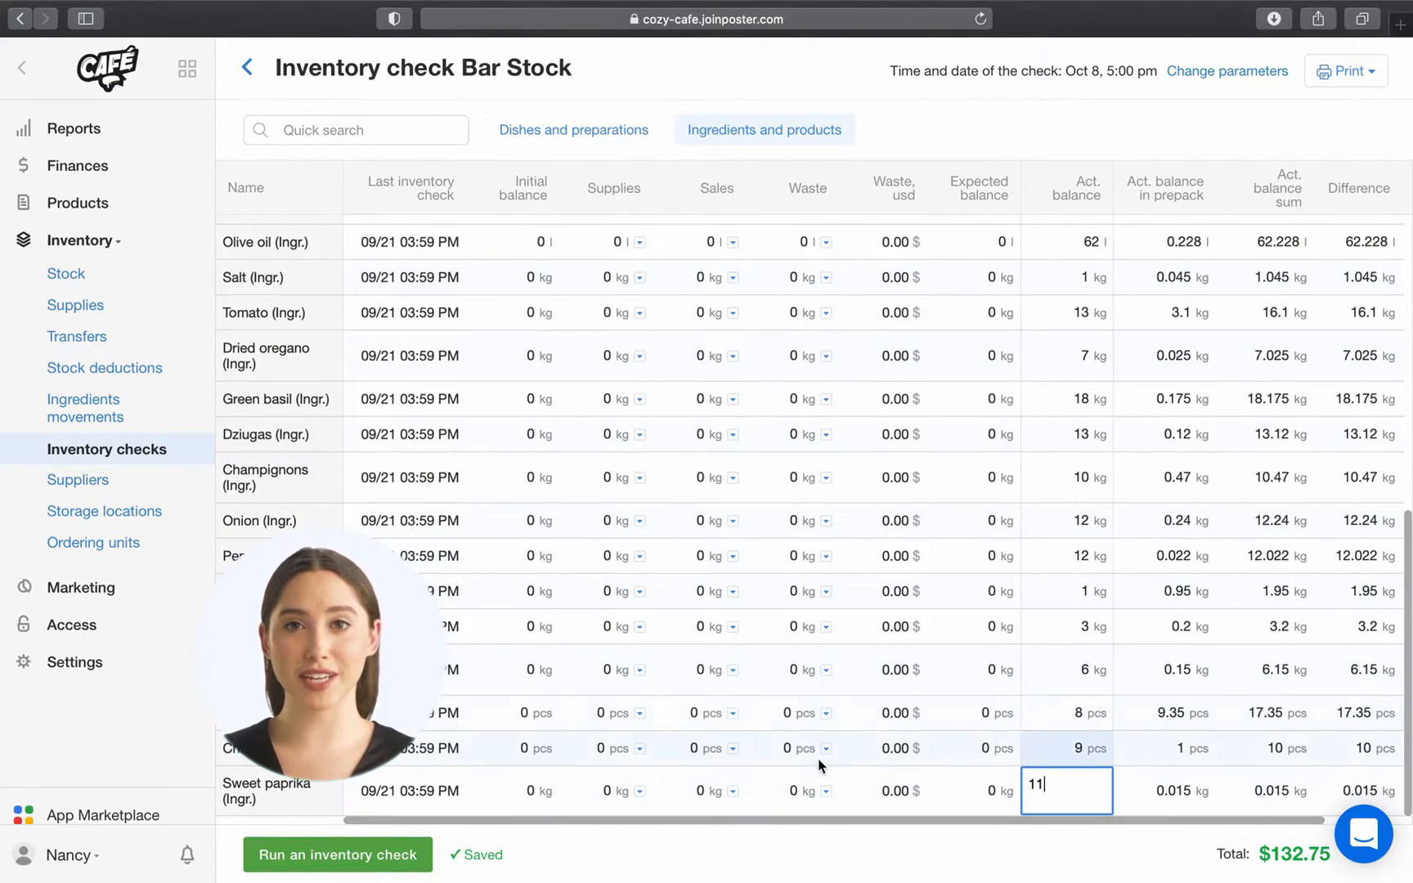
pyautogui.click(337, 853)
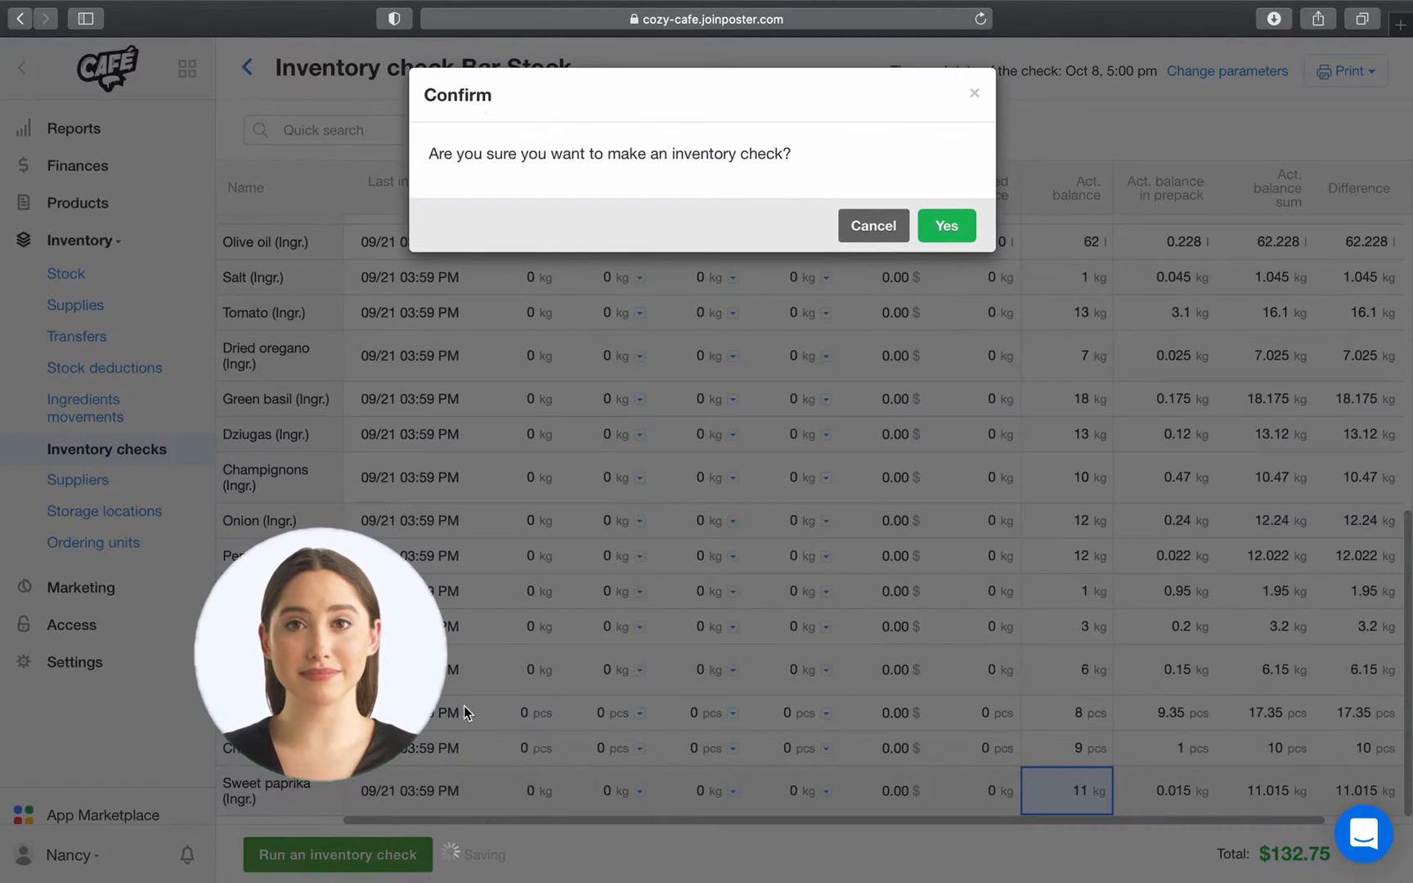
# Confirm running the check and return to the list showing the completed $132.75 Bar Stock check
pyautogui.click(947, 226)
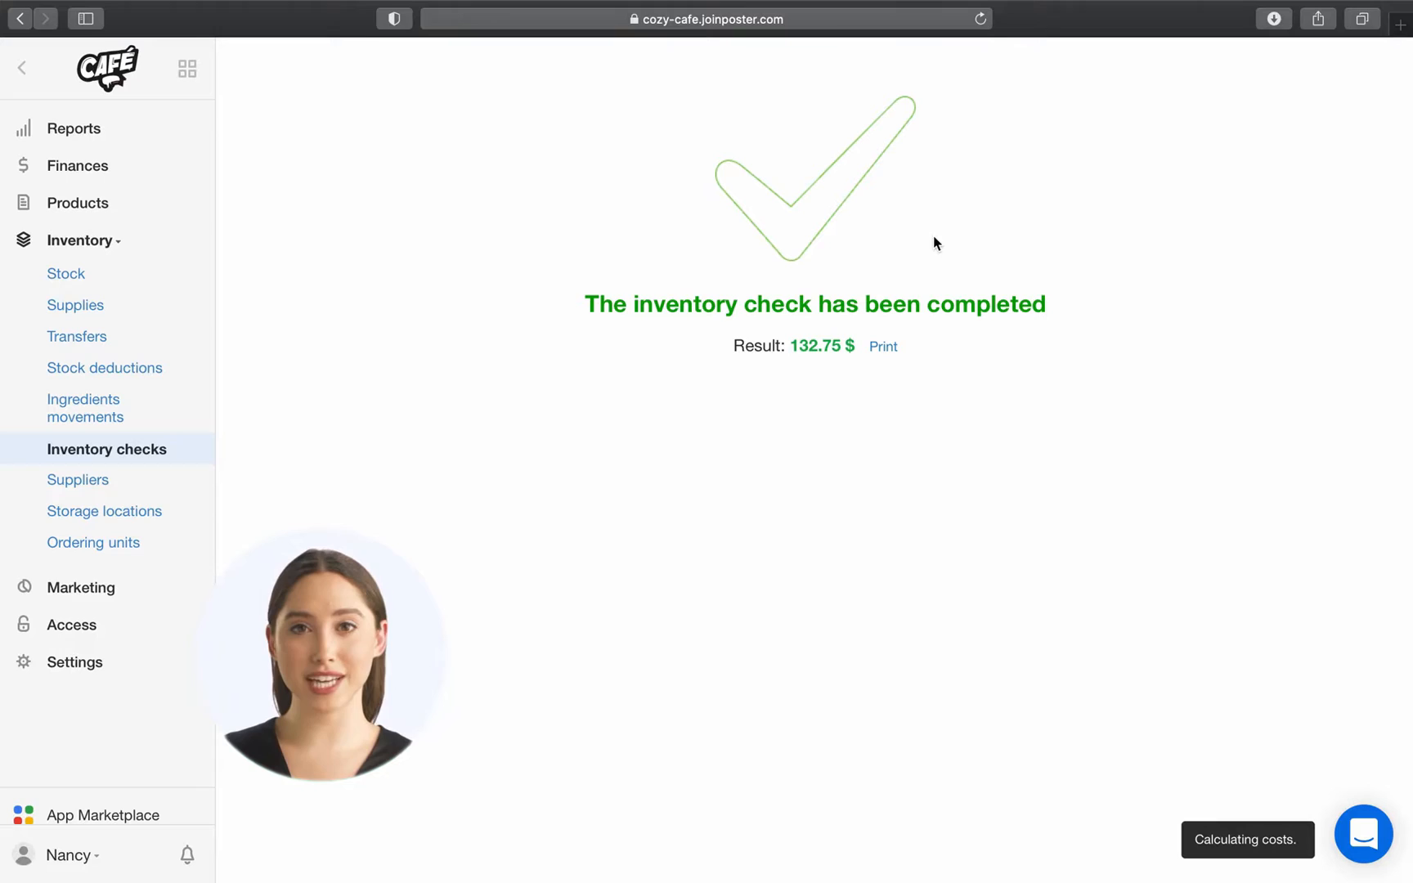
pyautogui.moveTo(159, 445)
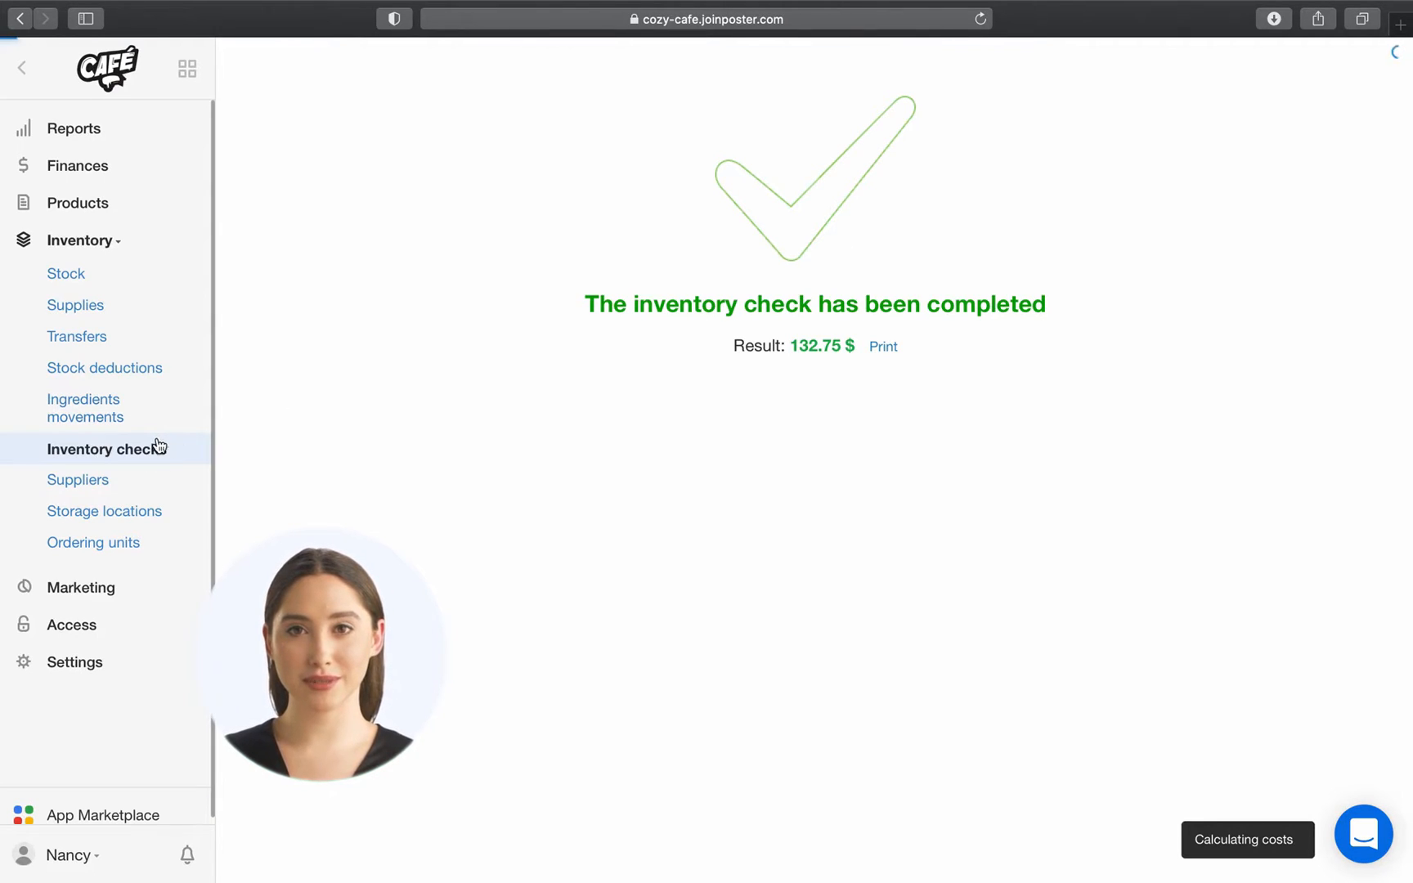
pyautogui.click(105, 448)
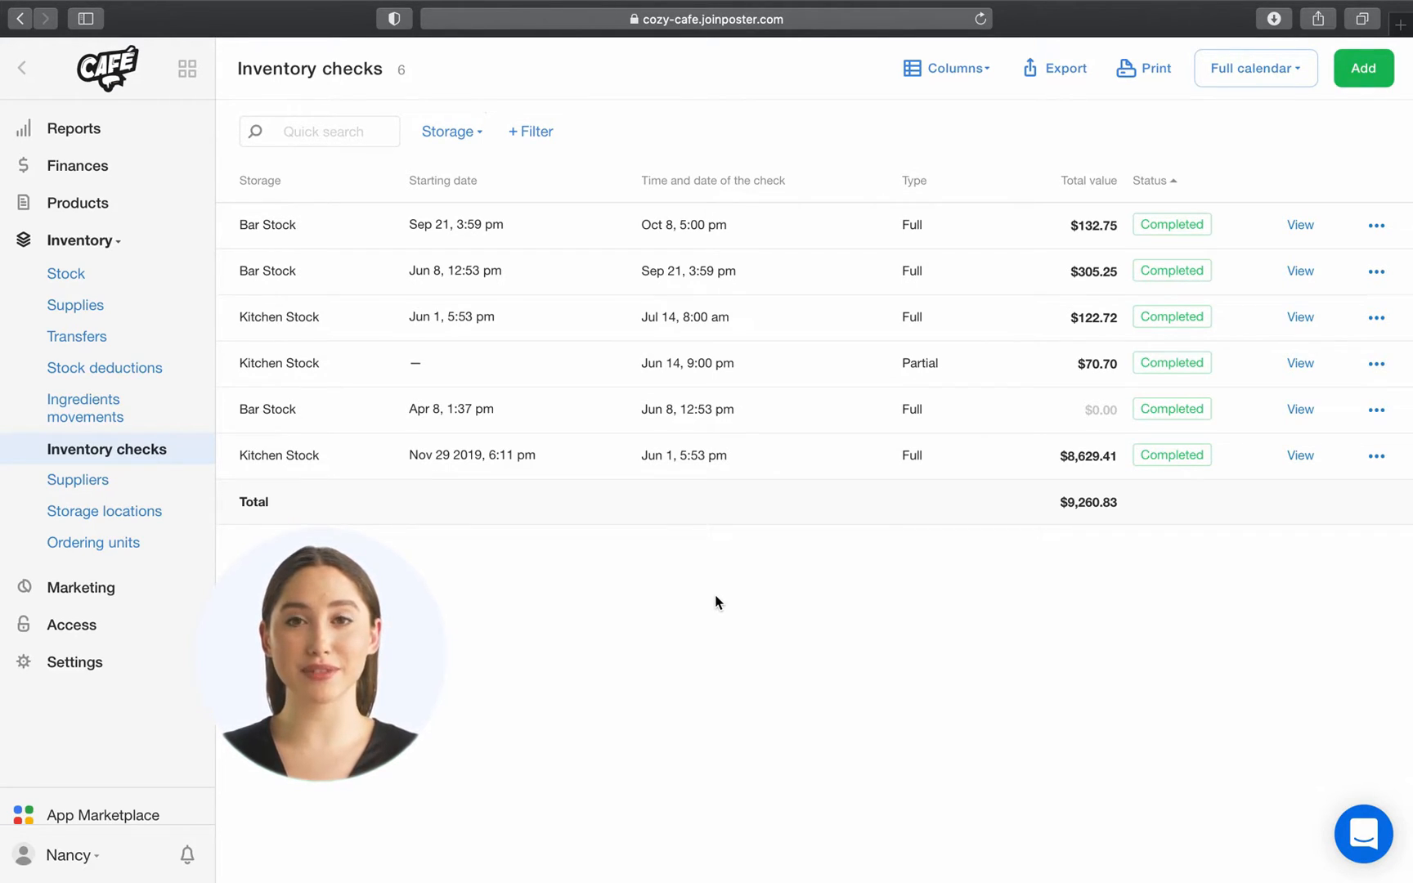
pyautogui.moveTo(1396, 253)
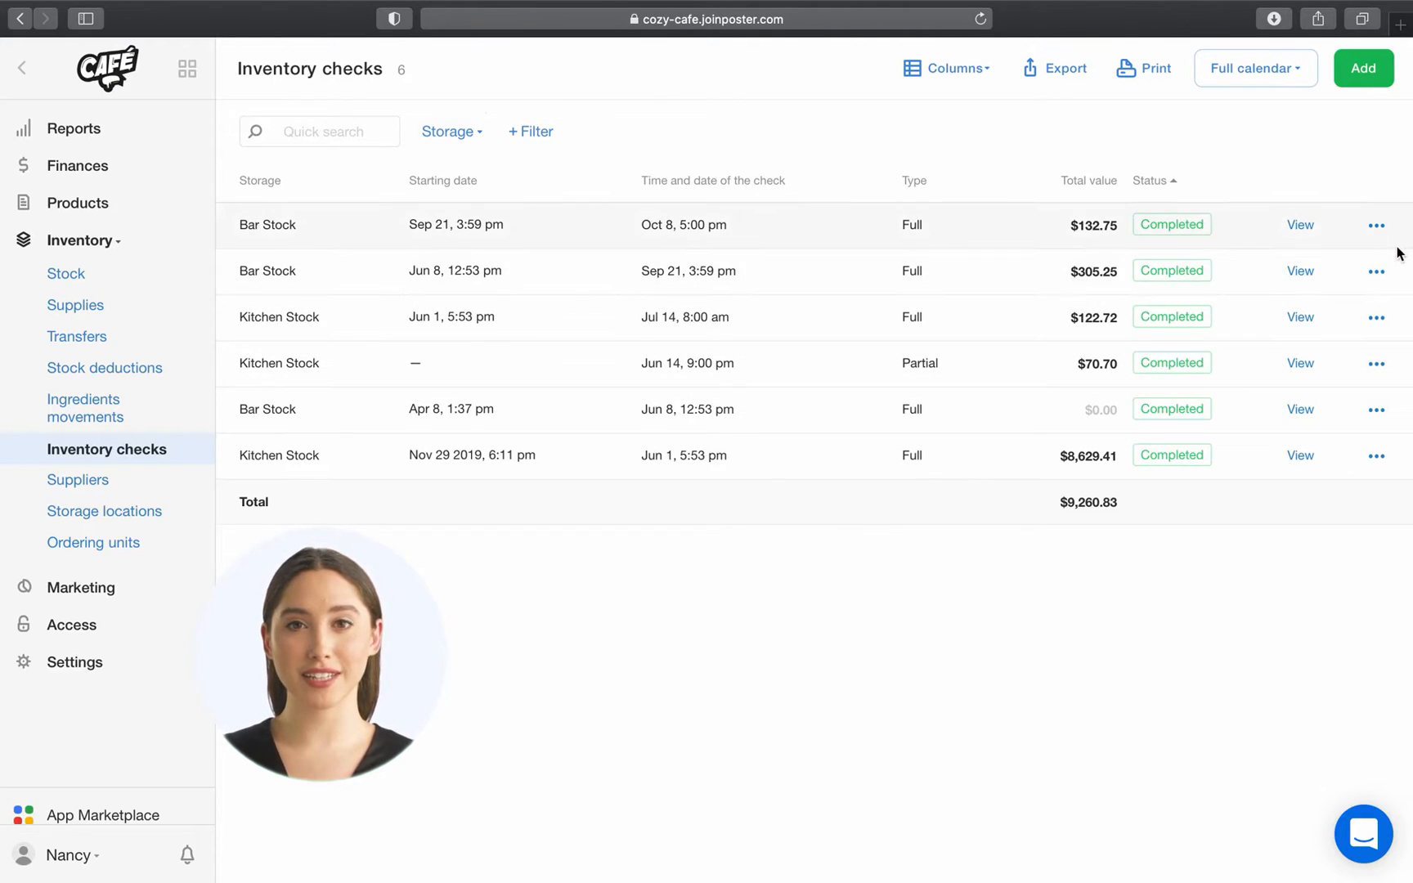
# Reopen the newest Bar Stock check for editing via its row actions menu
pyautogui.click(1376, 224)
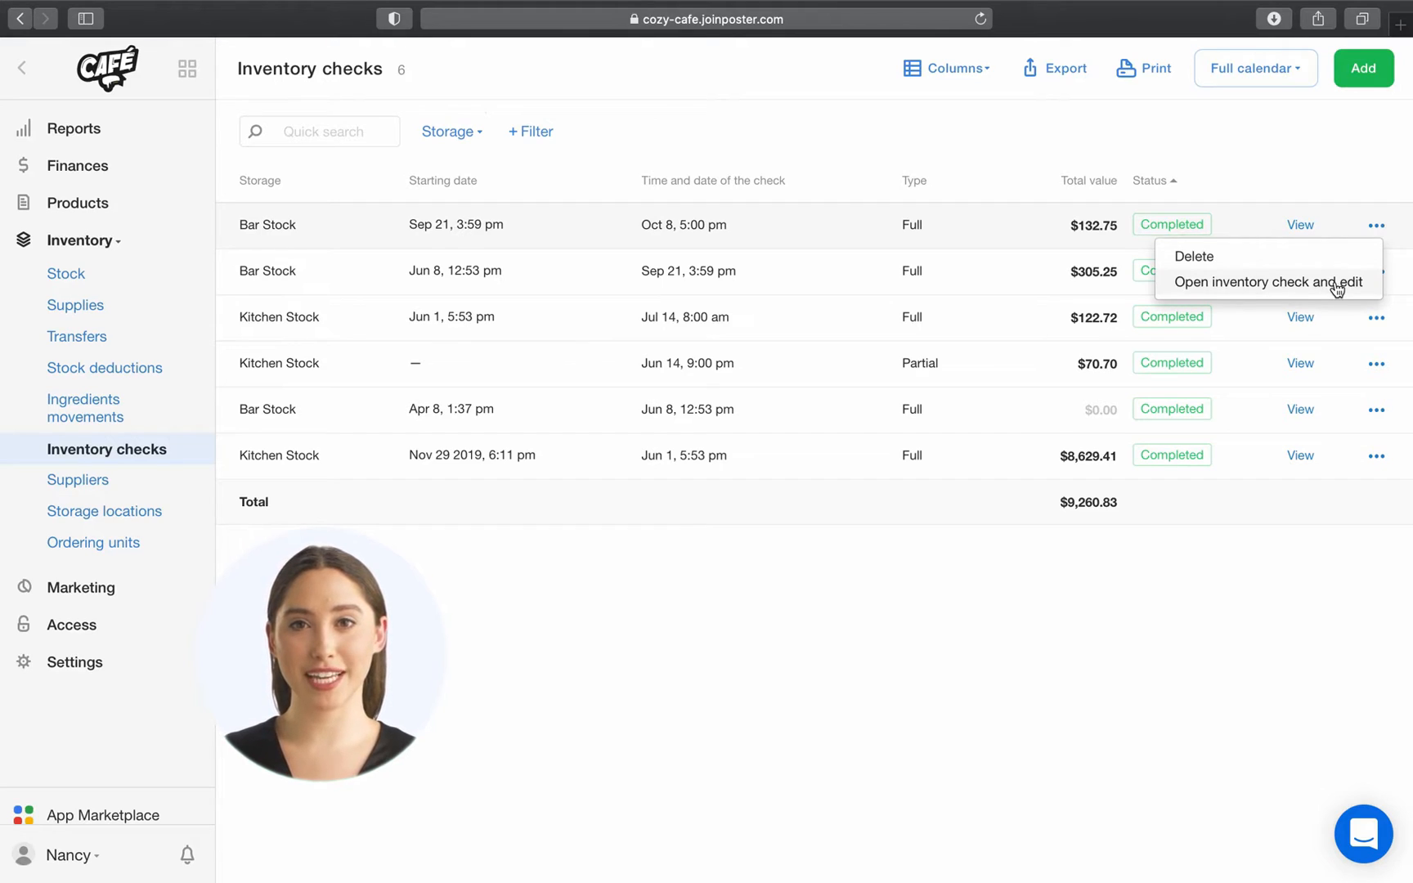
pyautogui.click(1267, 281)
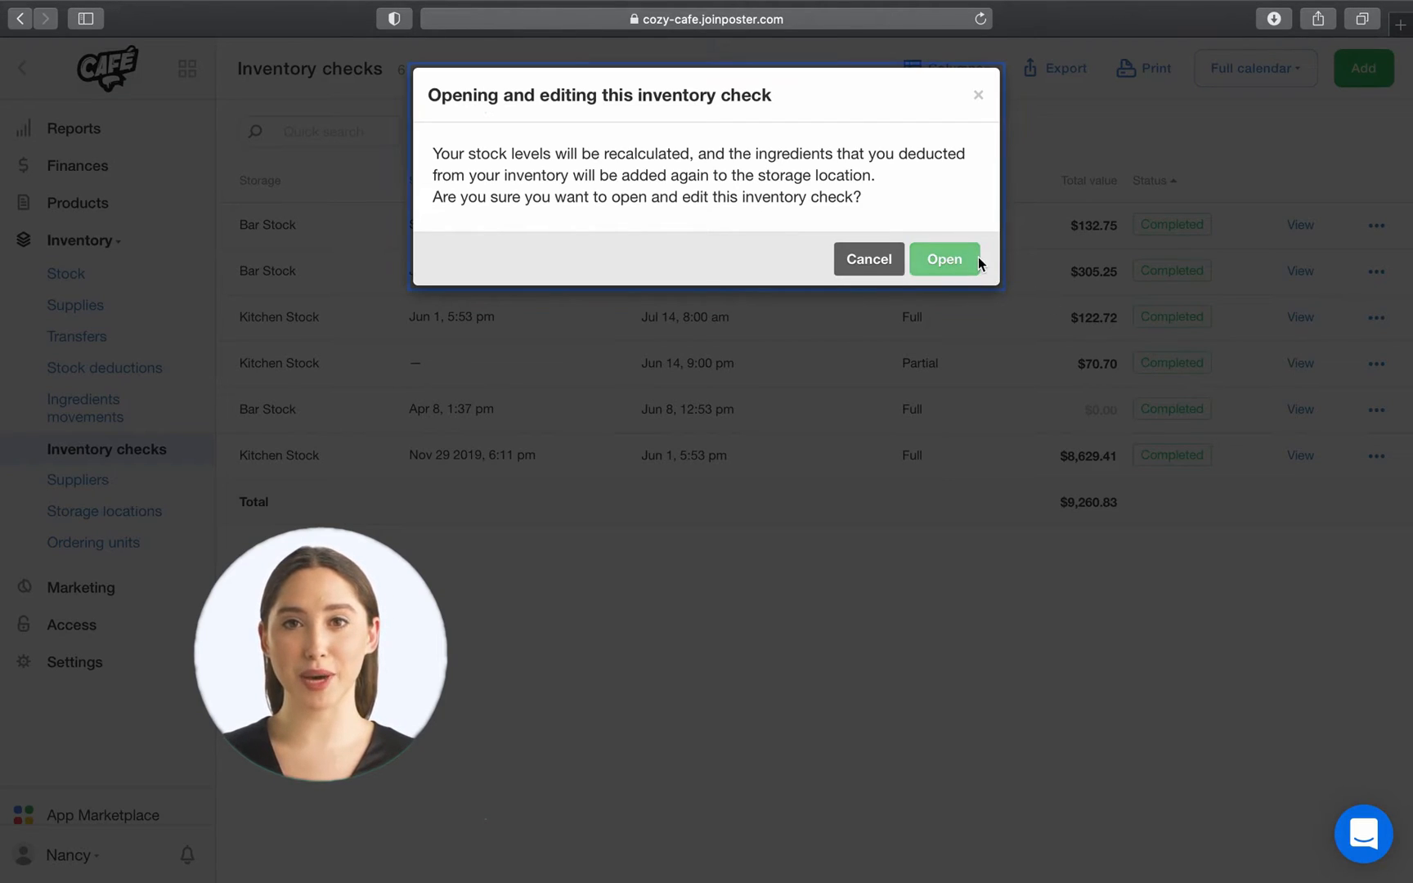
pyautogui.click(944, 260)
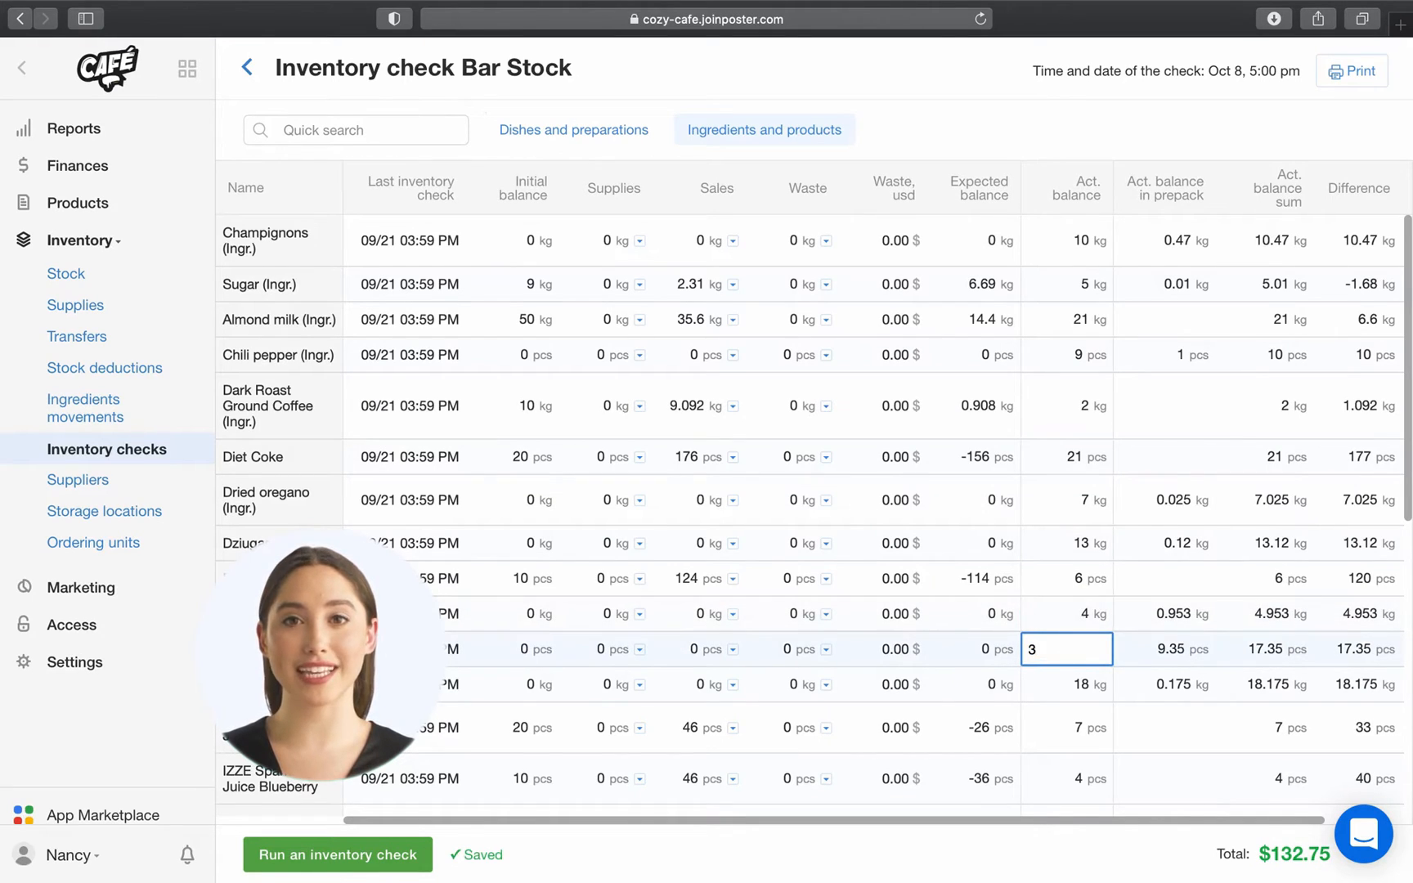
# Run the edited check again, confirm it, and focus Quick search on the checks list
pyautogui.click(337, 854)
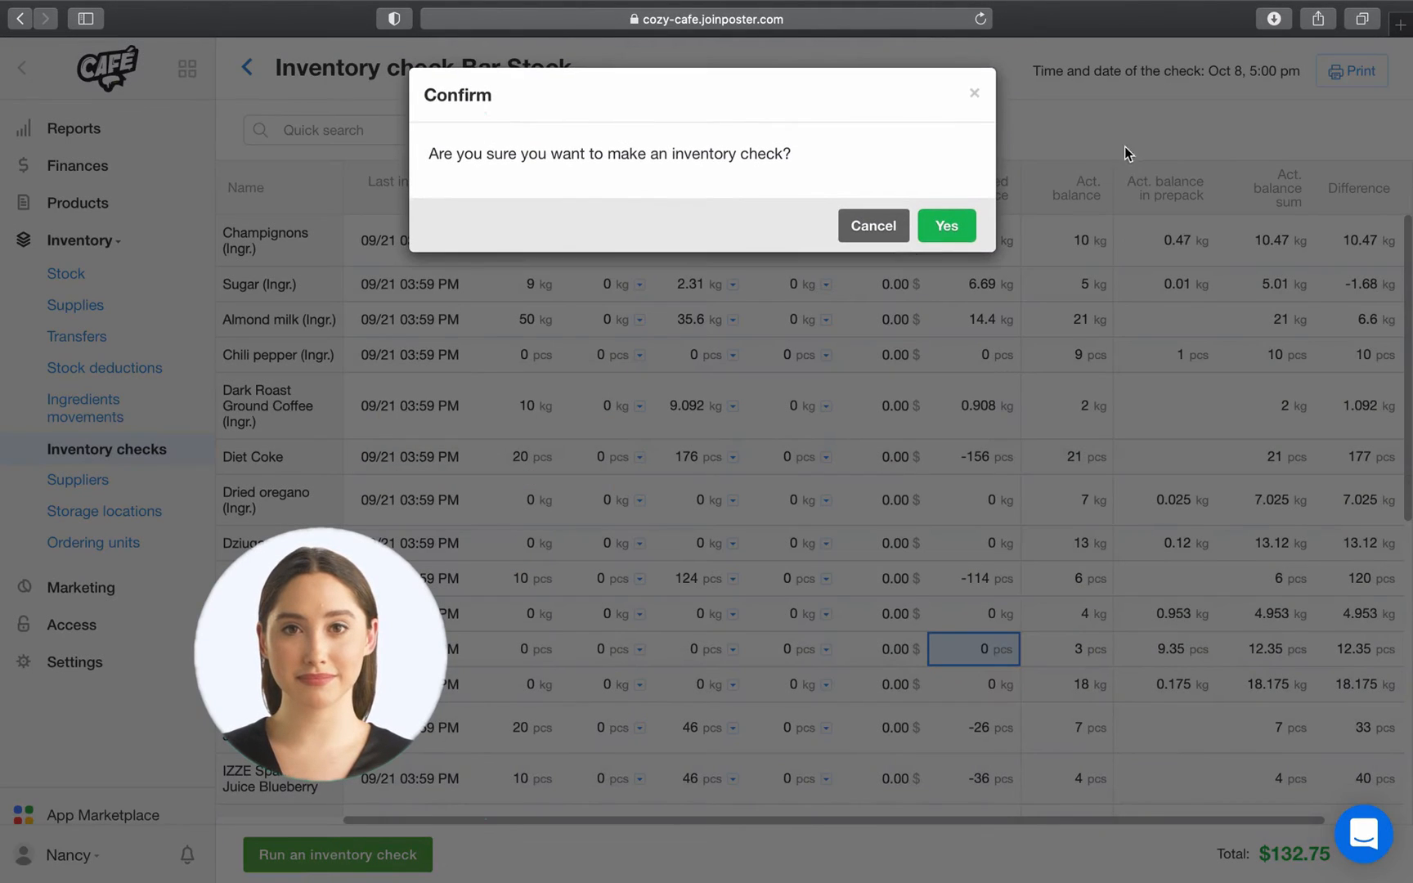
pyautogui.click(945, 226)
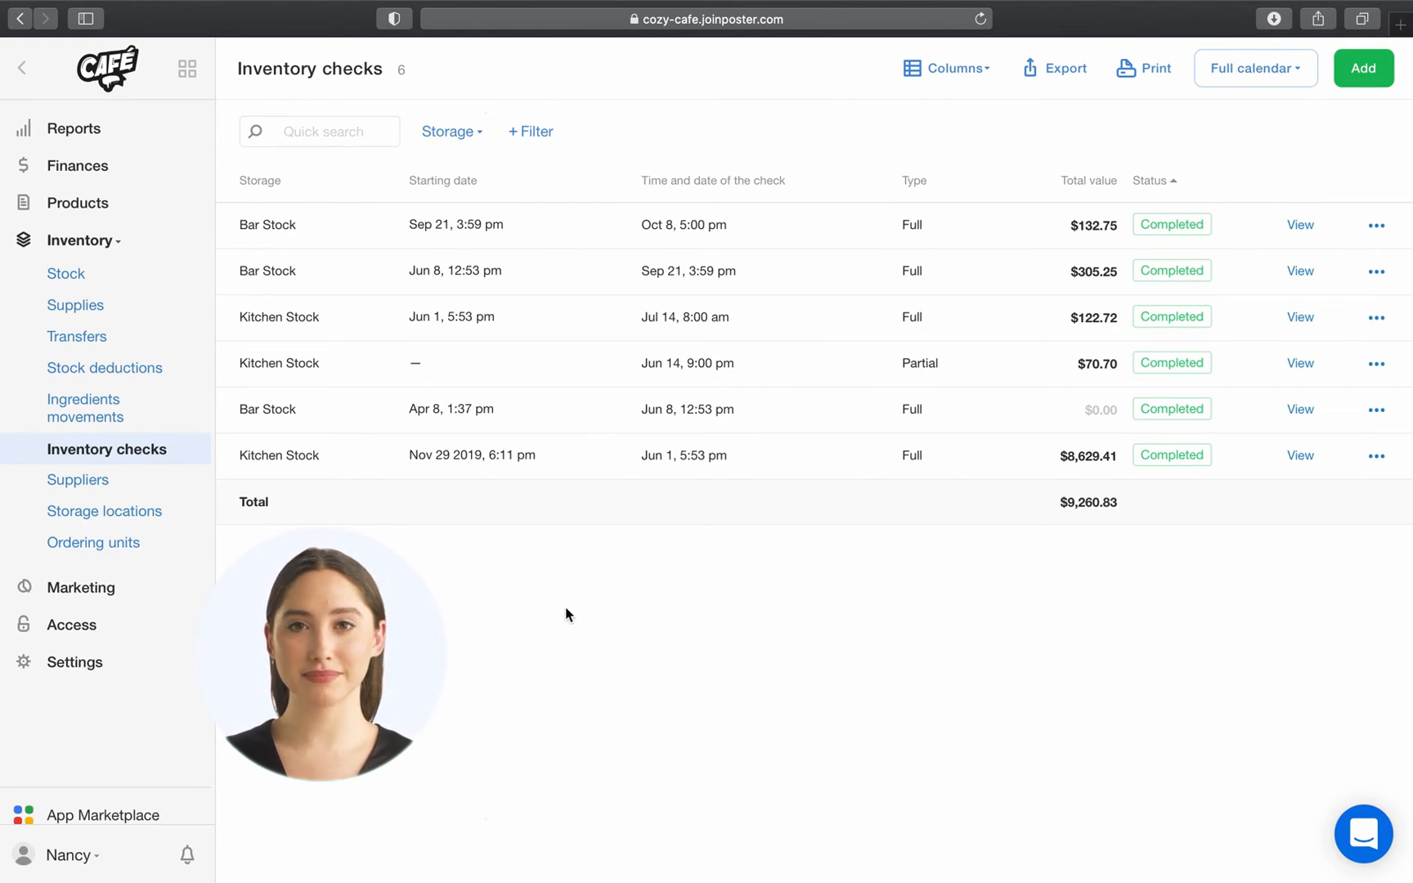
pyautogui.click(319, 131)
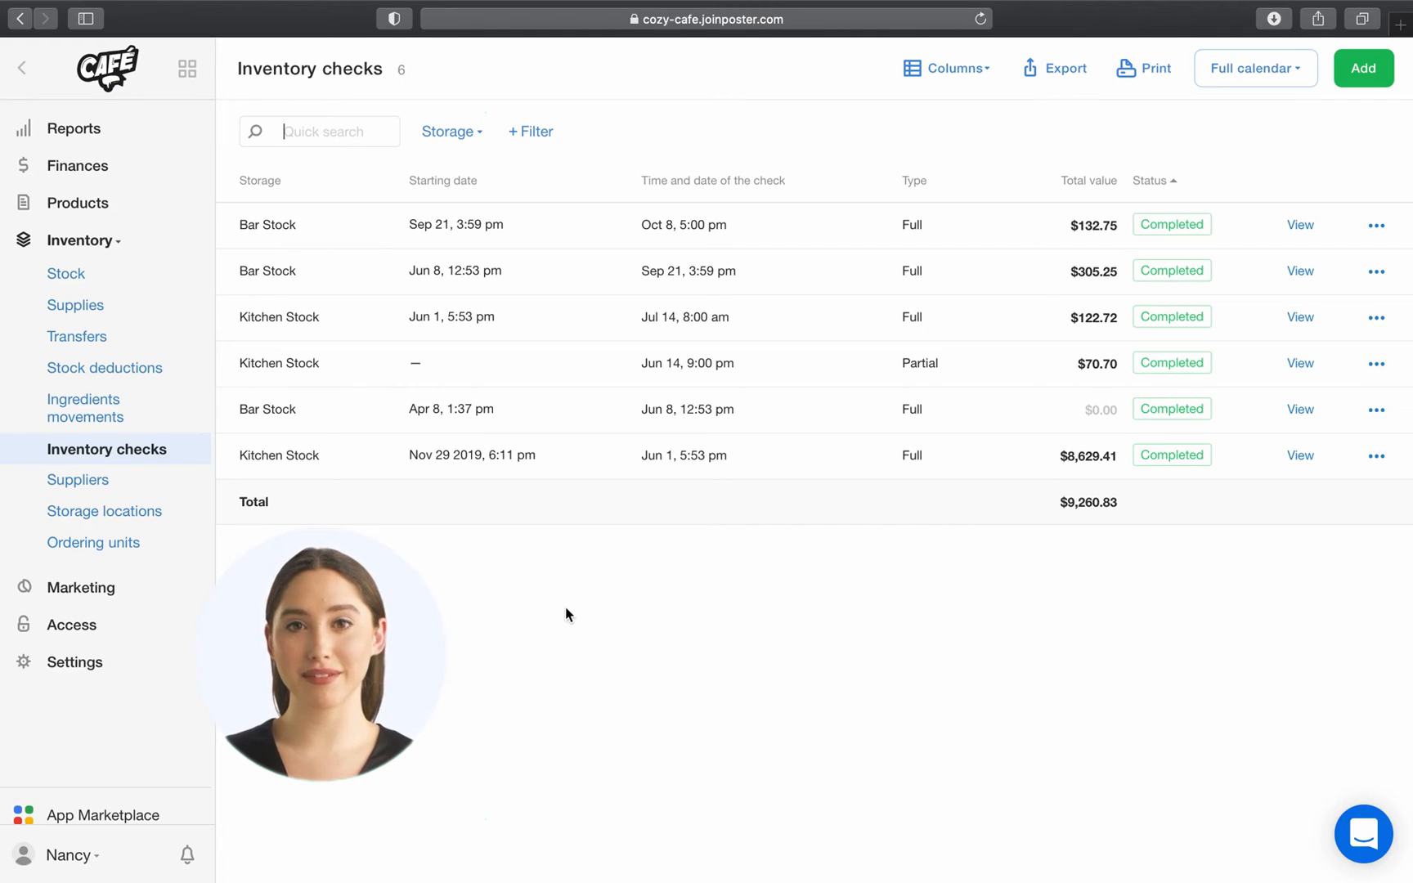